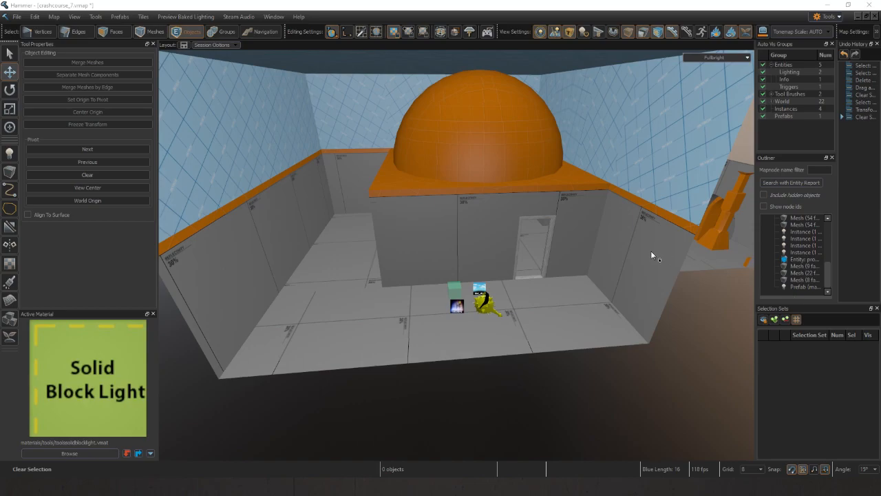
mouse_move(608, 237)
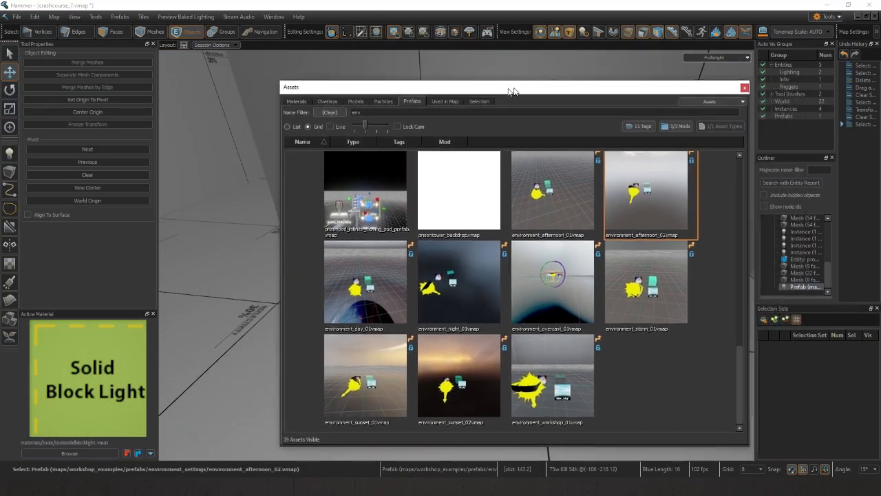
Step: Place the environment_afternoon_02 prefab from the Asset Browser into the map and close the browser
left_click_drag(512, 87, 489, 87)
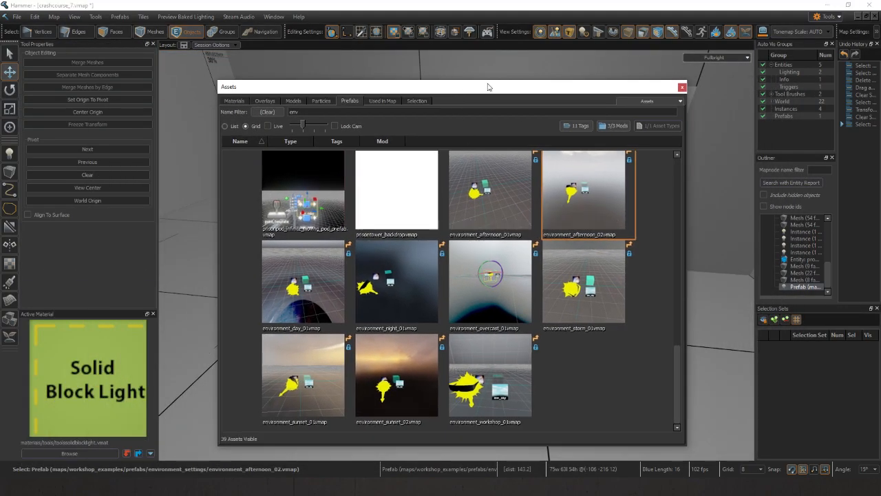
left_click(682, 87)
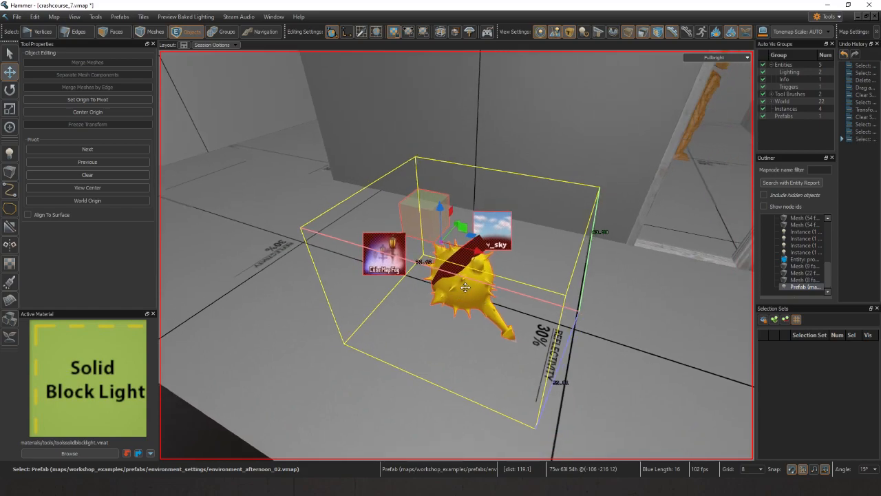
right_click(438, 278)
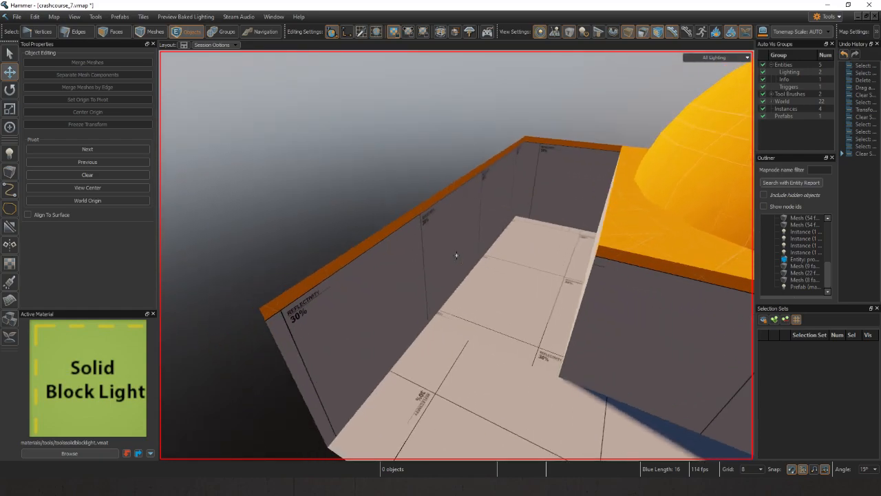
Step: Select the outdoor floor faces beside the building's lower wall in Face mode
left_click(113, 32)
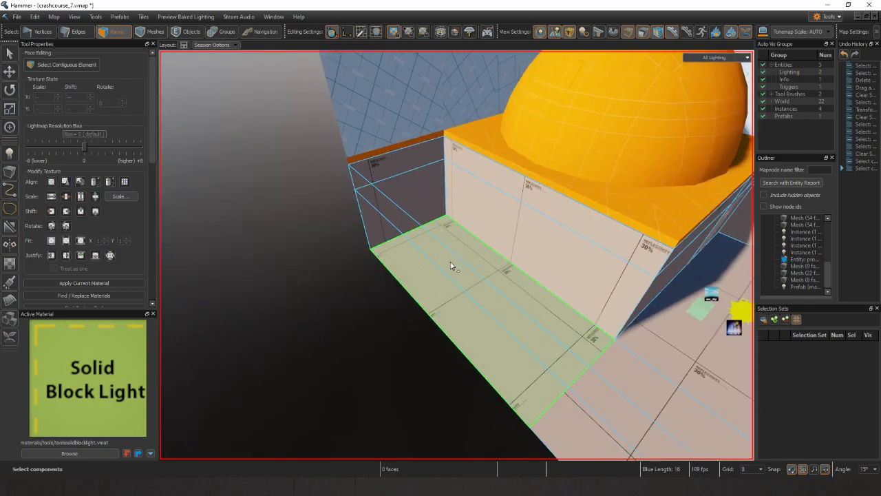
left_click_drag(454, 264, 457, 255)
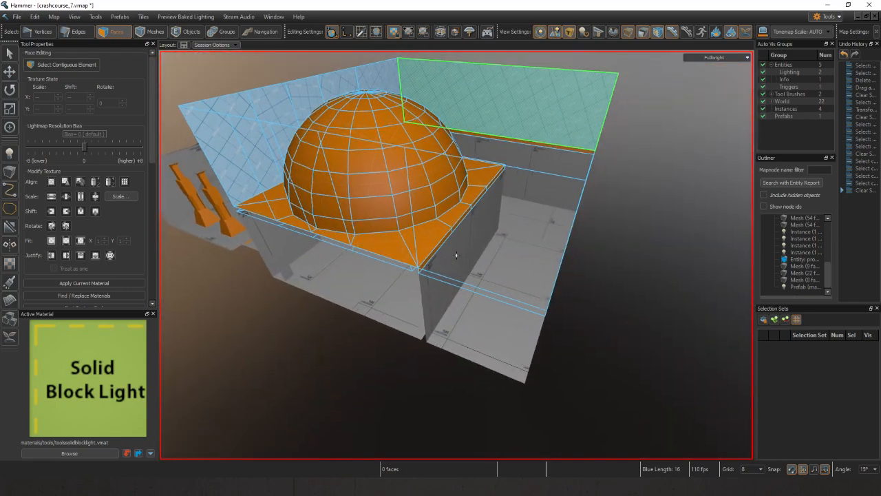
Step: Select the floor face under the roof overhang with toolsblocklight as the active material
left_click_drag(454, 254, 454, 221)
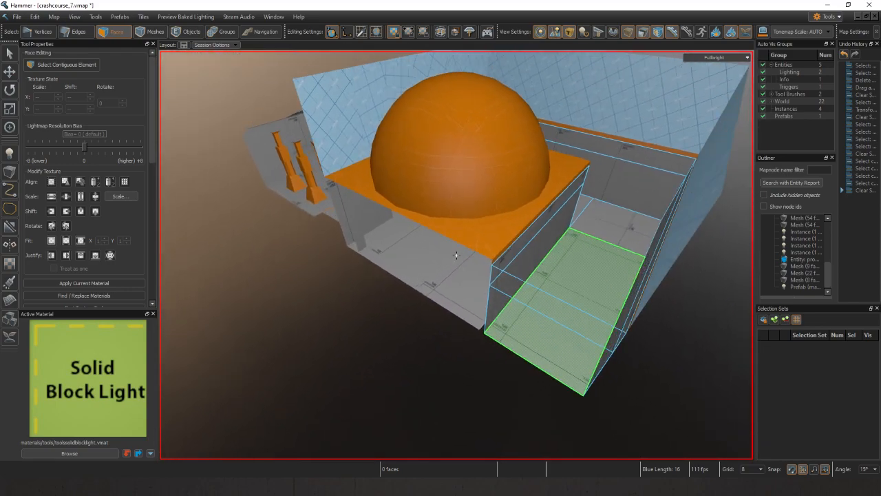
left_click_drag(456, 255, 504, 280)
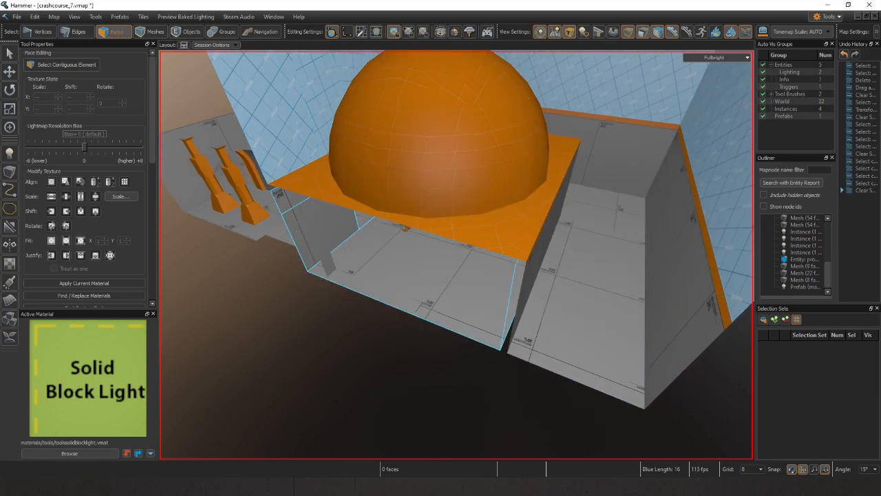
left_click(69, 452)
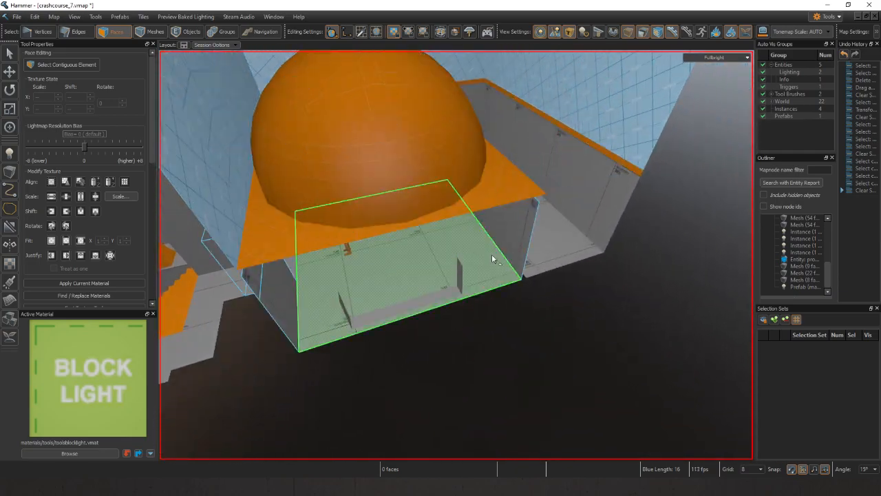
Step: Select the wall faces around the window and extract them to a standalone panel outside the building
left_click(191, 32)
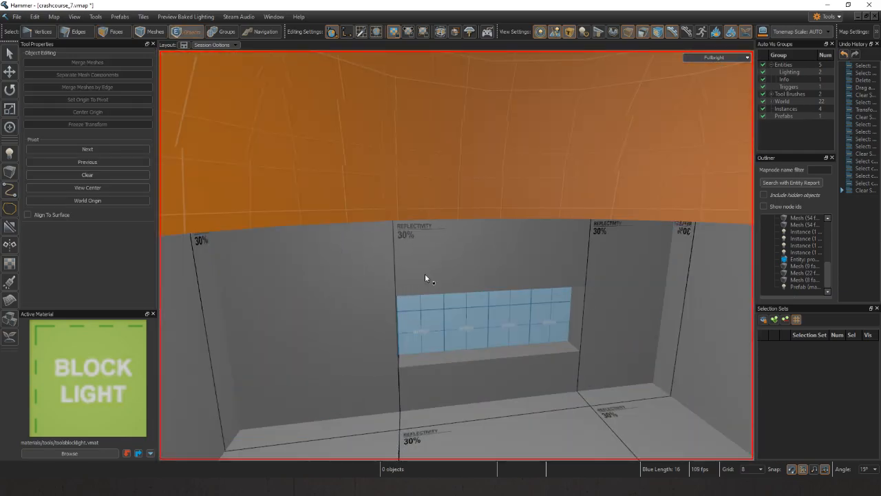
left_click(113, 31)
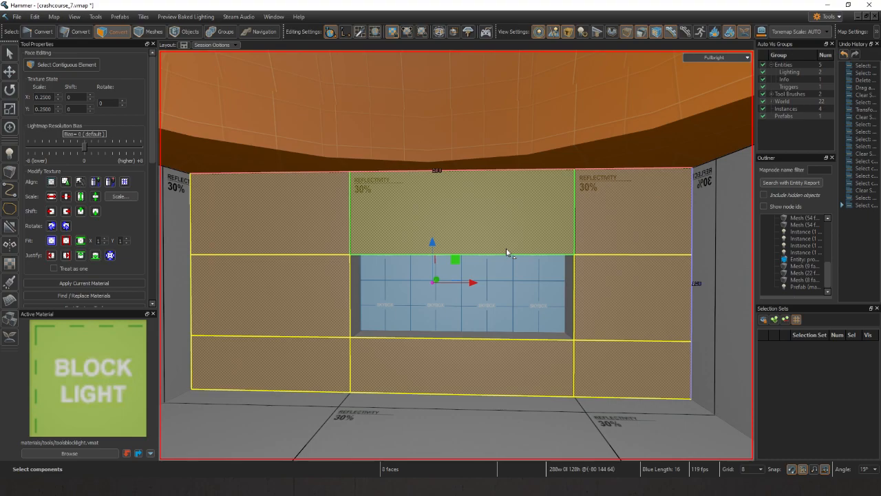
left_click(193, 32)
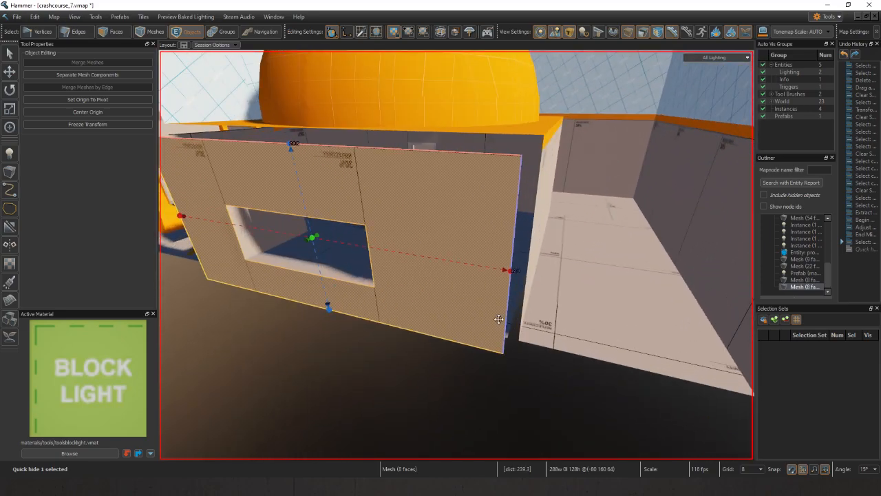
Step: Select all faces of the new window panel and apply the Block Light material to them
left_click(113, 31)
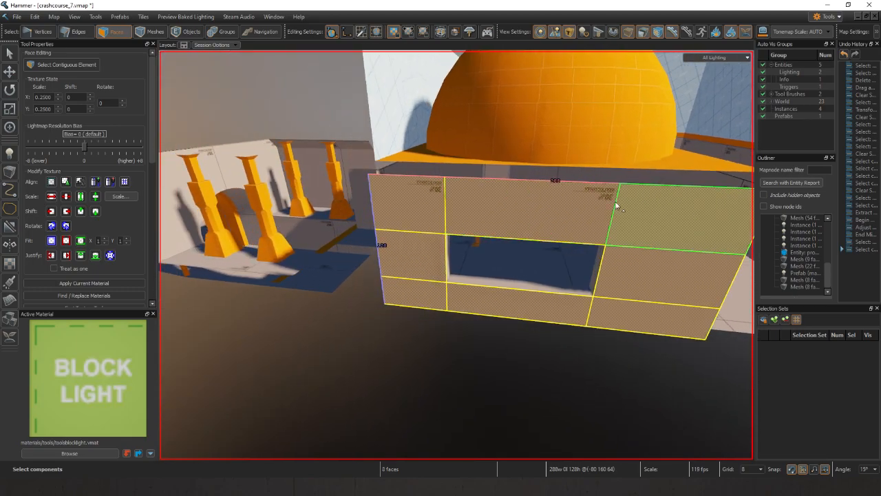
left_click_drag(619, 206, 578, 306)
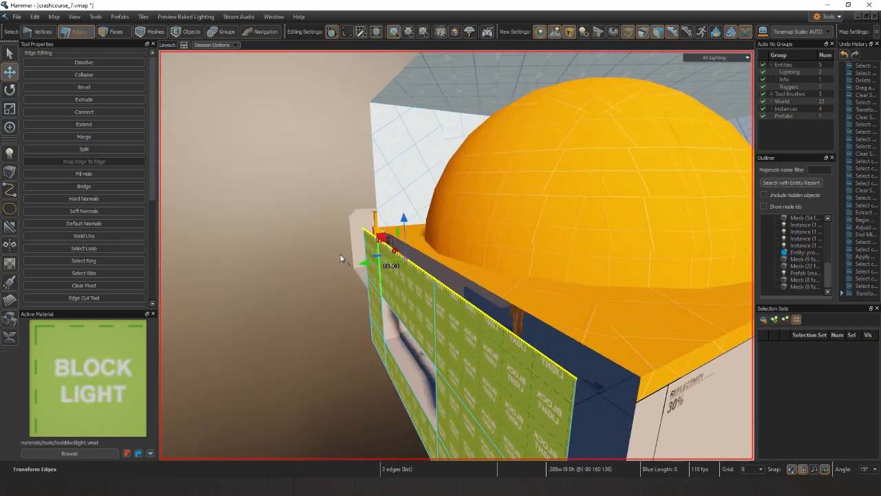
Step: Extrude the panel's end edges to stretch the Block Light strip along the wall
left_click(83, 99)
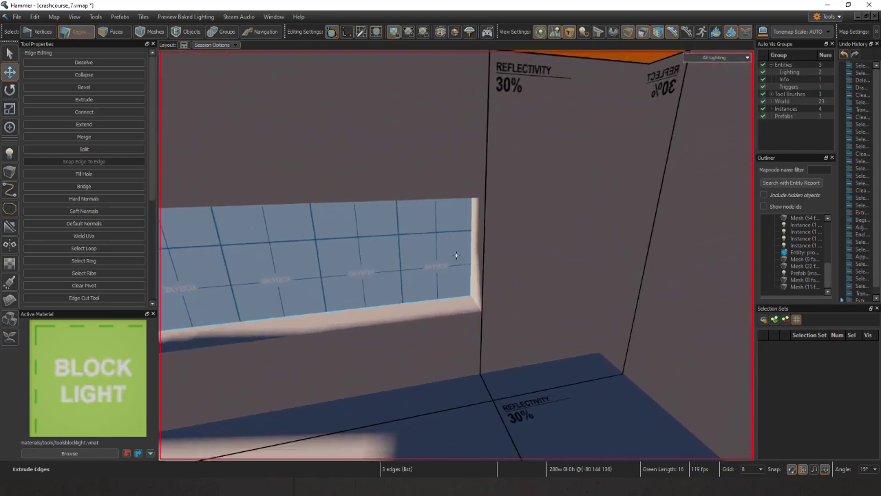
left_click_drag(454, 255, 386, 172)
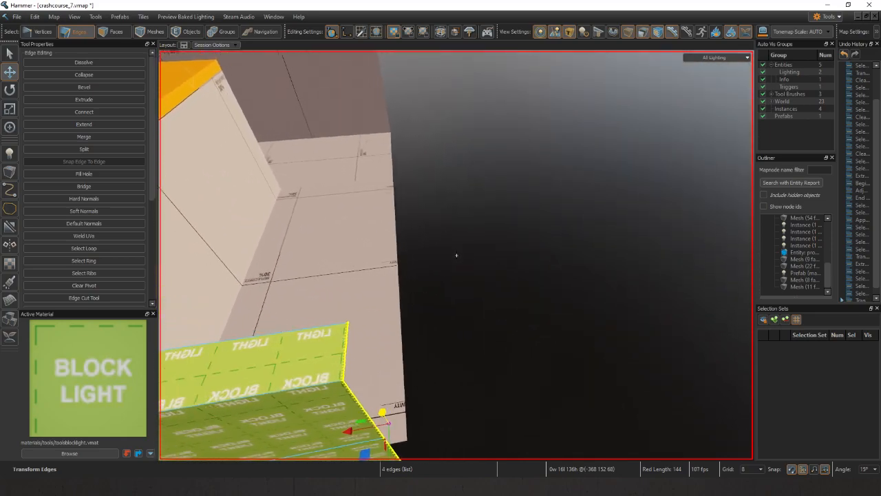
left_click_drag(457, 254, 565, 373)
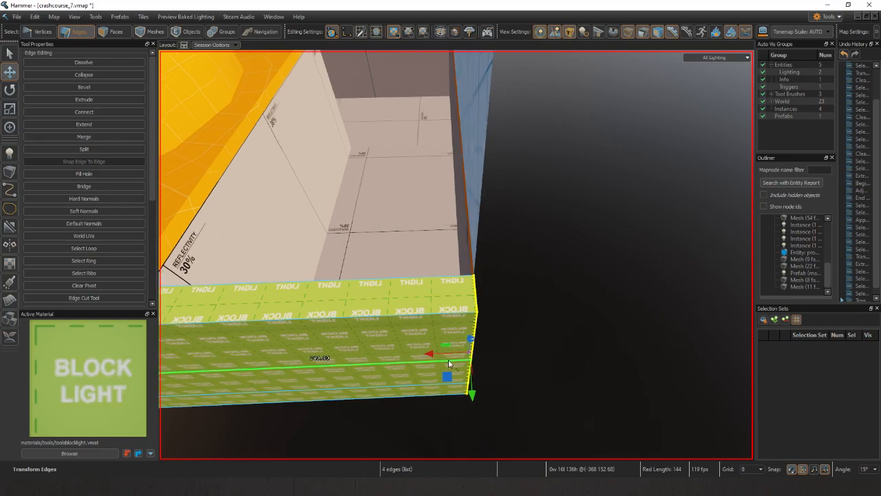
Step: Extrude the panel's outer end edge around the building's corner so no light leaks at the edge
left_click(83, 99)
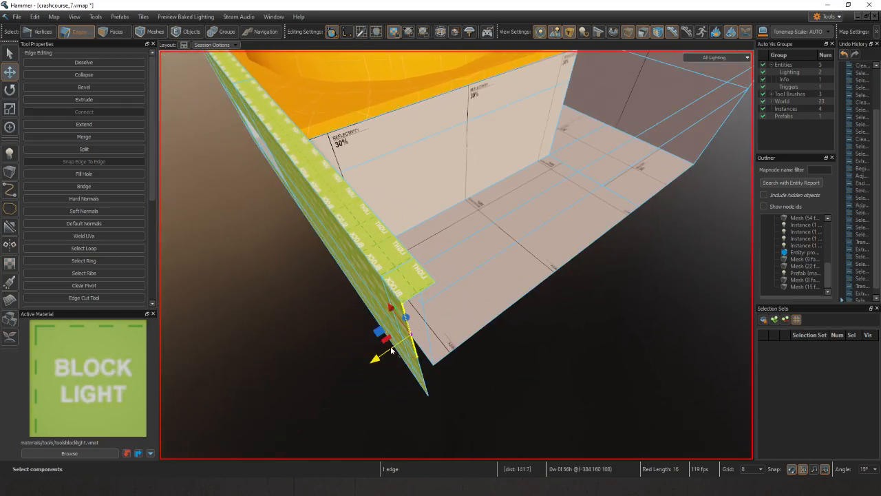
left_click(430, 392)
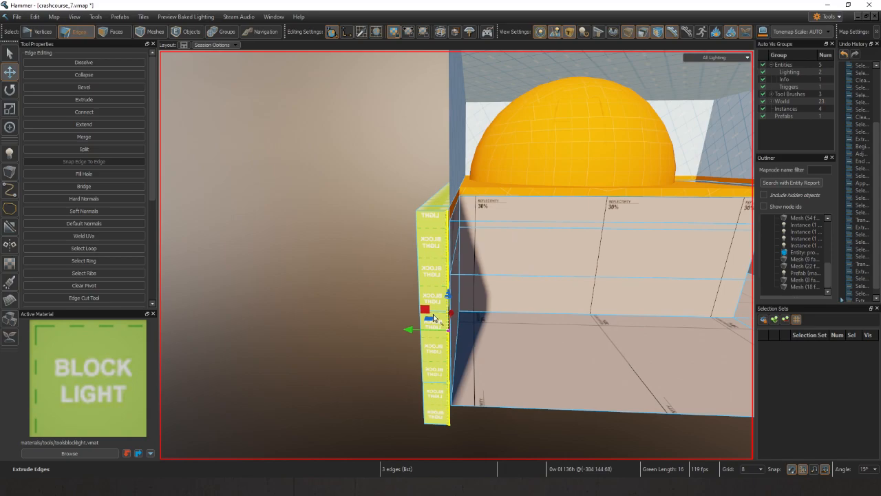
left_click(114, 32)
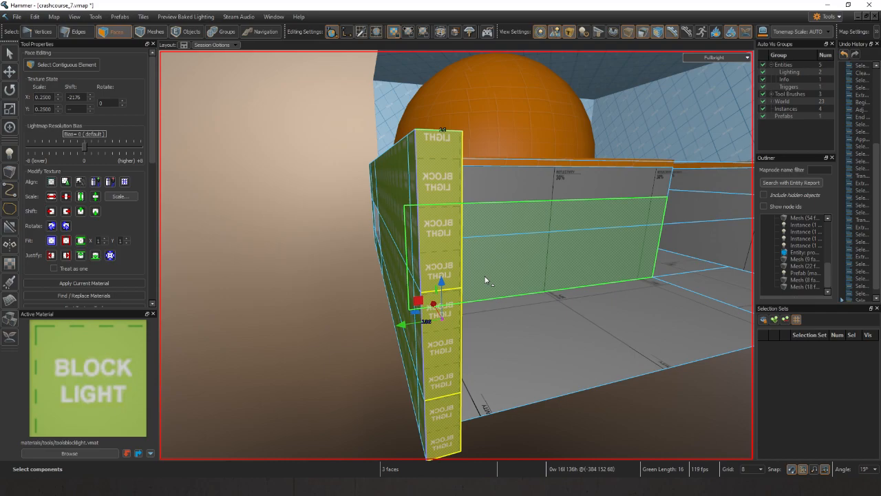
Step: Adjust the corner strip's front face and bottom edge to seal the perimeter
left_click_drag(482, 275, 502, 220)
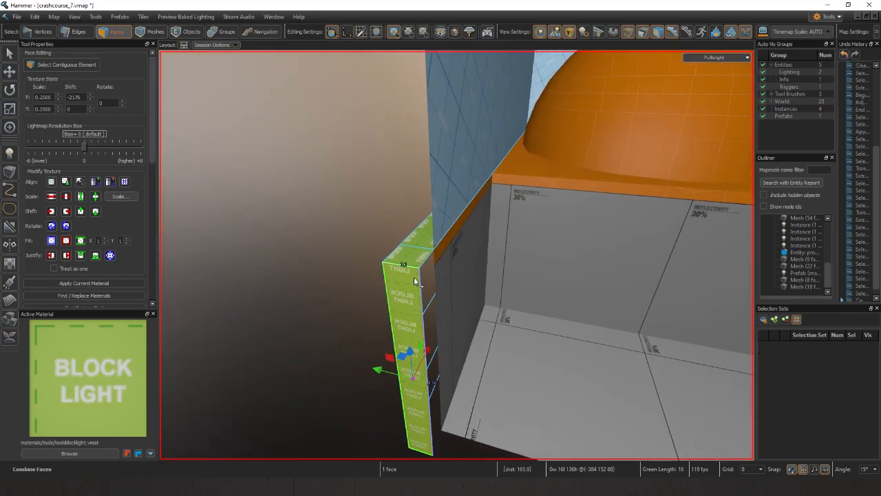
left_click(76, 32)
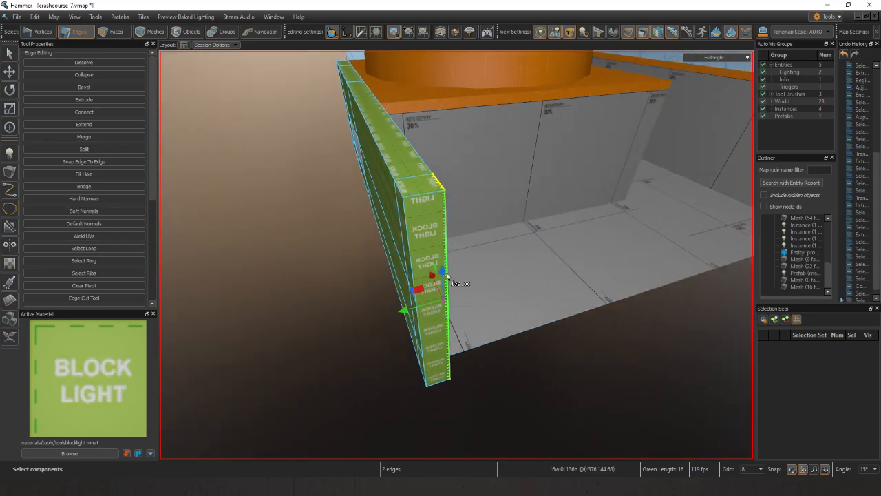
left_click(113, 31)
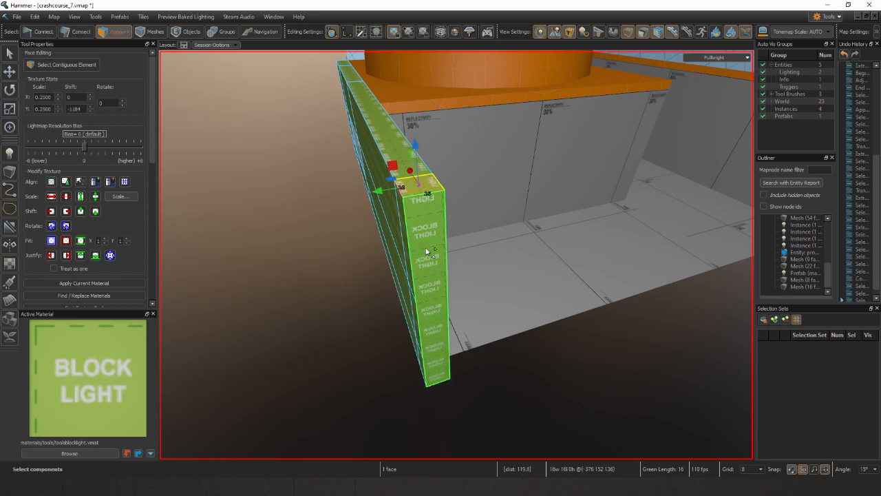
left_click(75, 31)
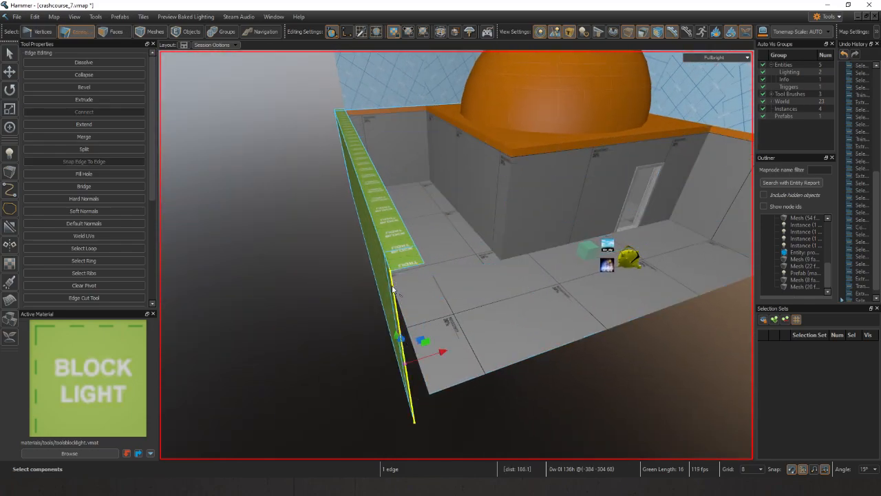
left_click(83, 99)
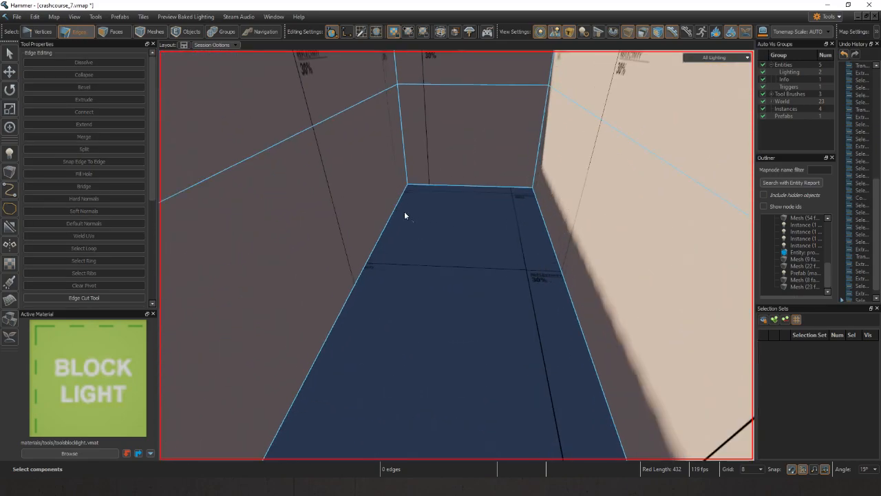
Step: Apply toolsblocklight to the building's outer wall faces and save the map
left_click(110, 32)
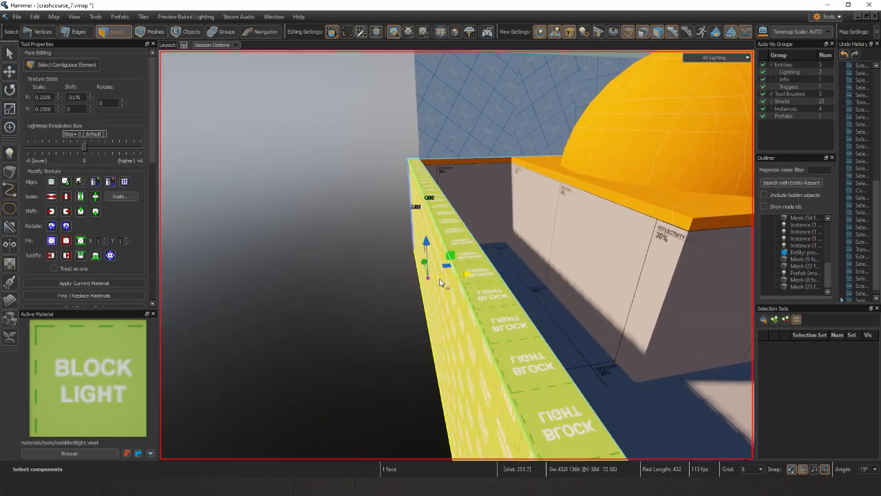
left_click_drag(482, 276, 440, 282)
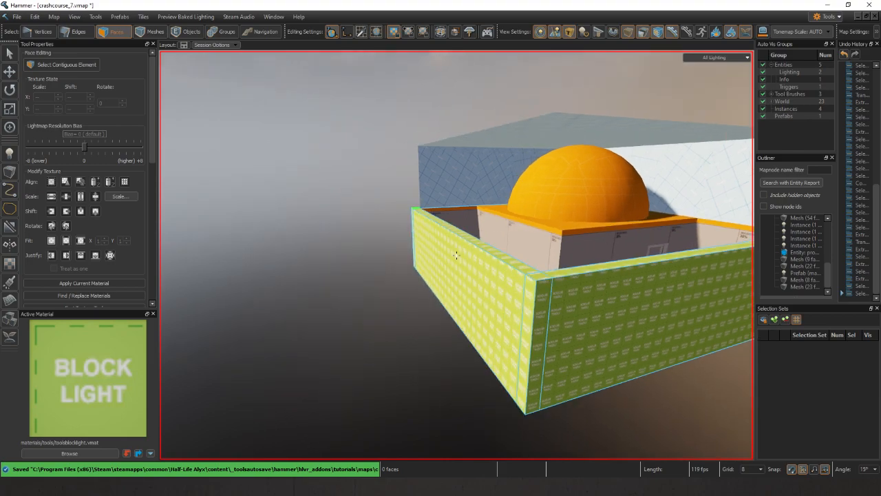
left_click(190, 32)
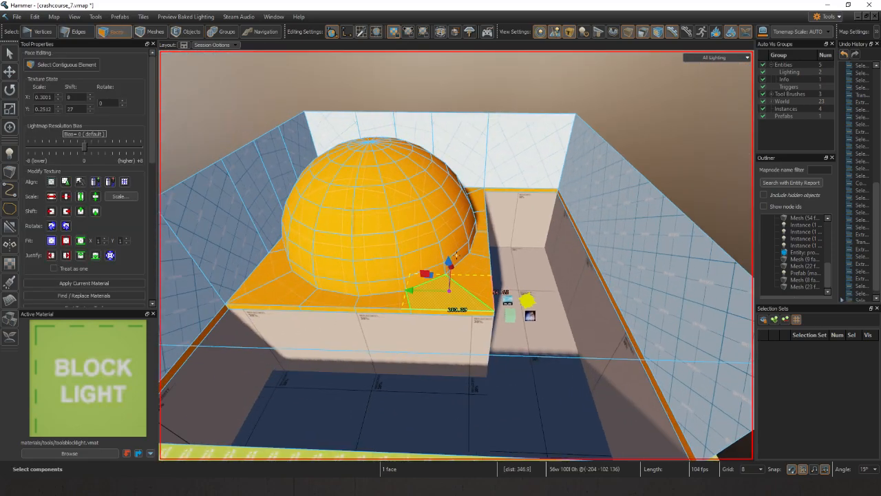
Step: Make Solid Block Light the active material and select the roof's top face
left_click(69, 453)
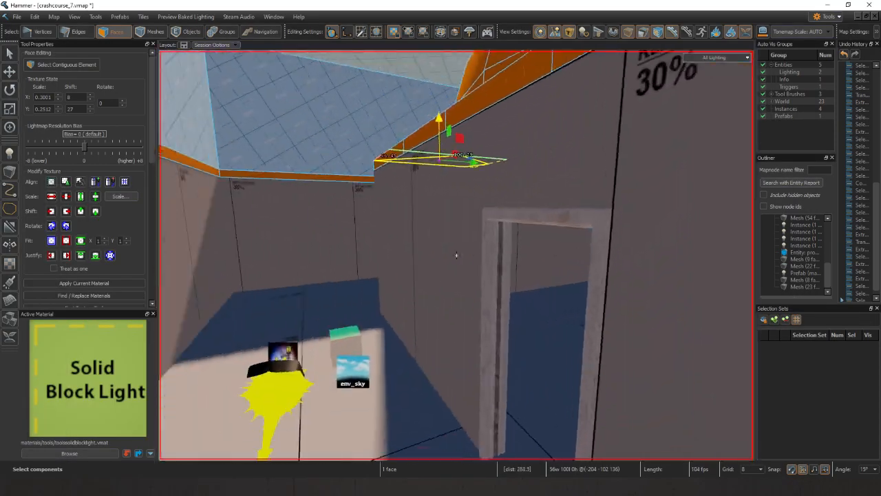
scroll("up", 3)
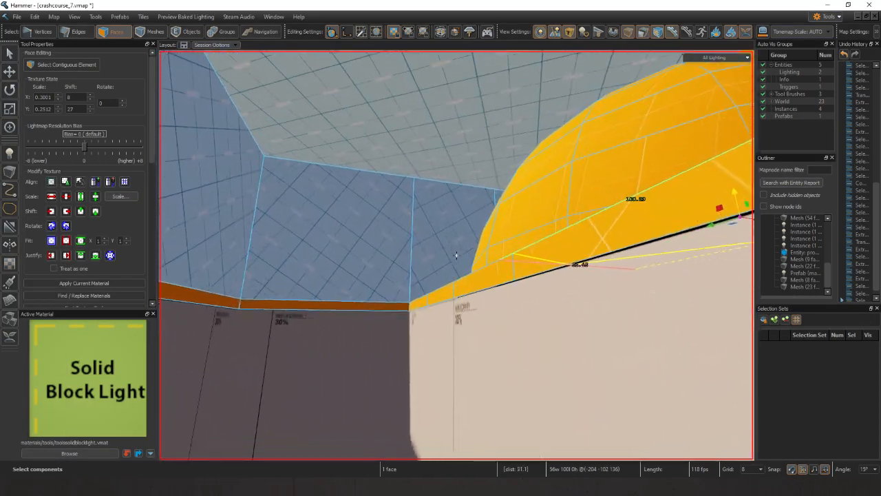
left_click_drag(454, 255, 479, 375)
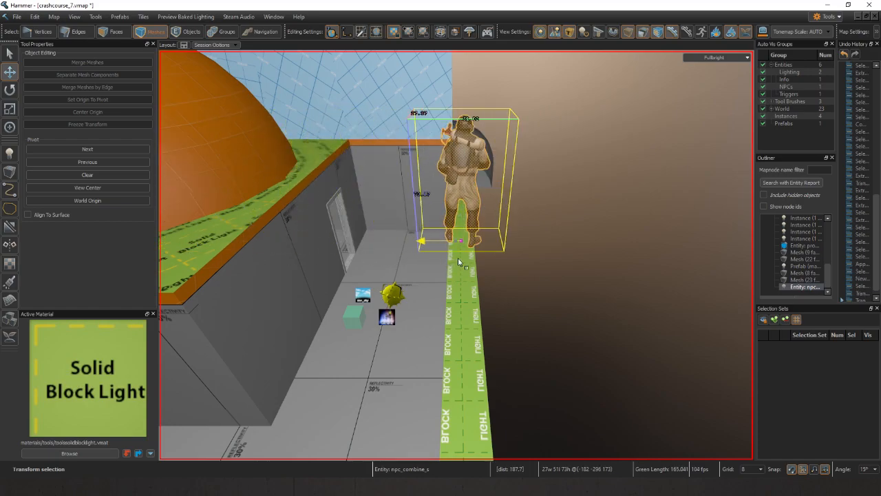
Step: Apply Solid Block Light to the roof's top faces, then bring the interior doorway into view
left_click_drag(455, 254, 455, 234)
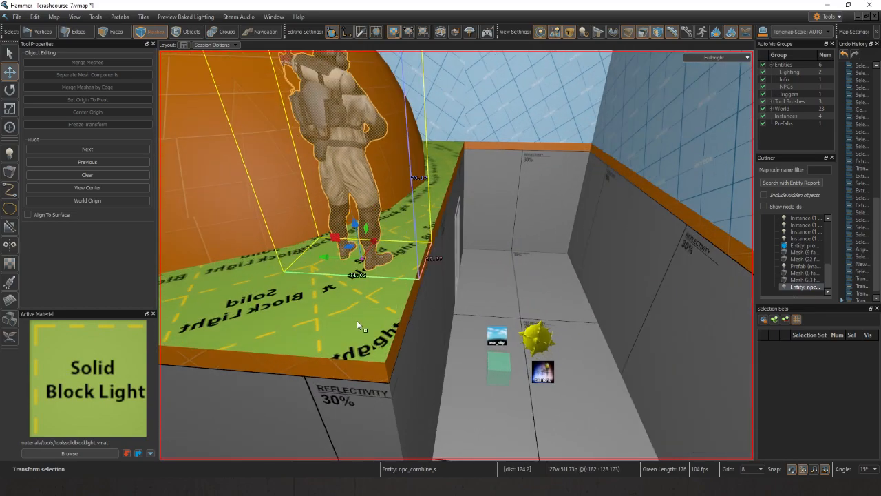
left_click(108, 31)
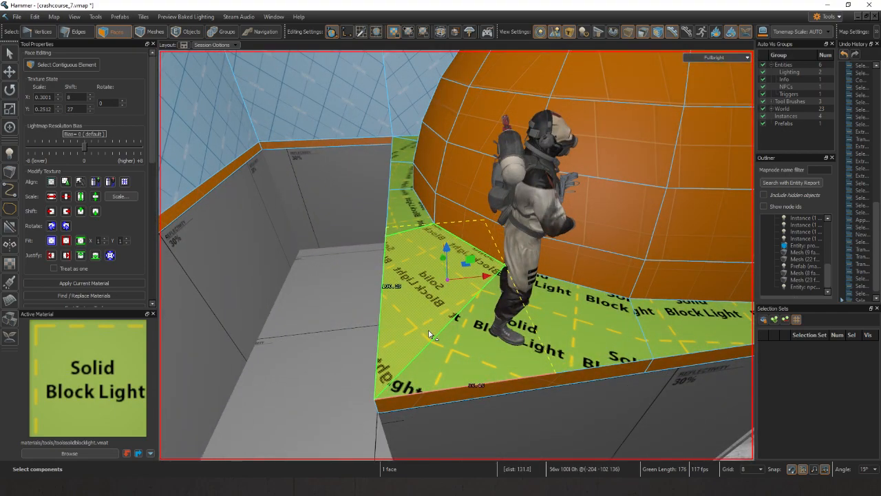
left_click(191, 31)
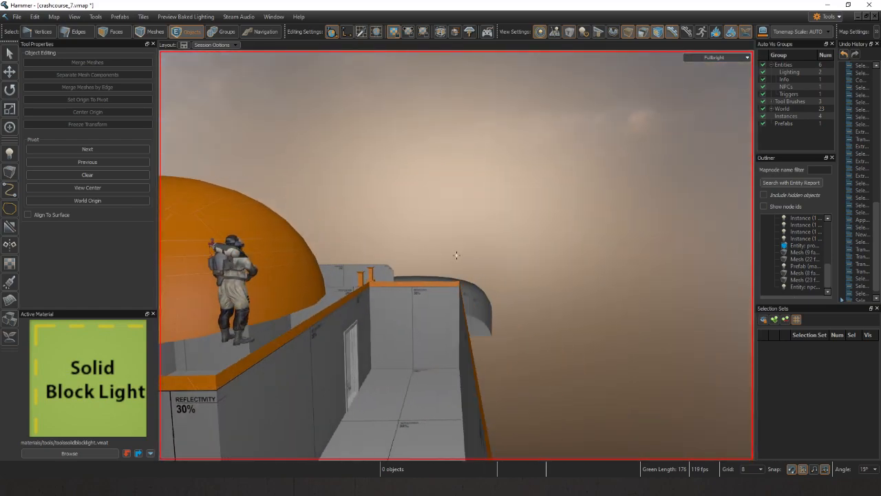
left_click_drag(454, 254, 424, 278)
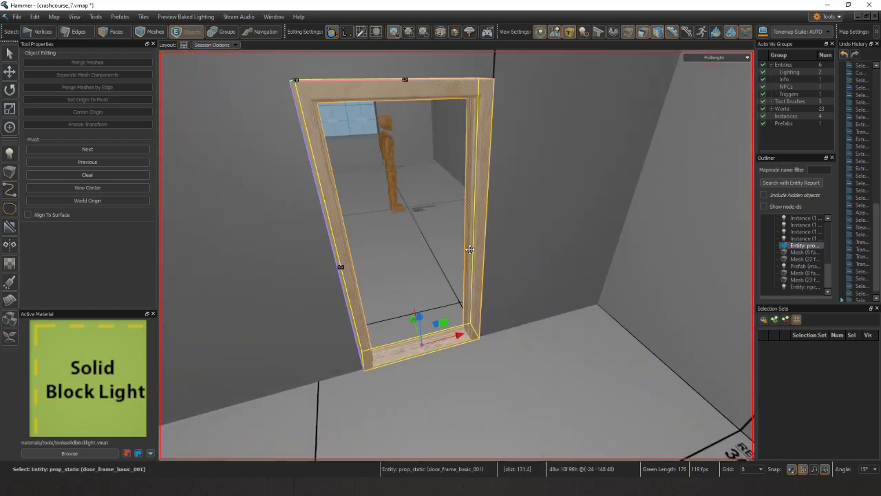
Step: Hide the door frame prop and apply Solid Block Light to the doorway's inner faces
key("h")
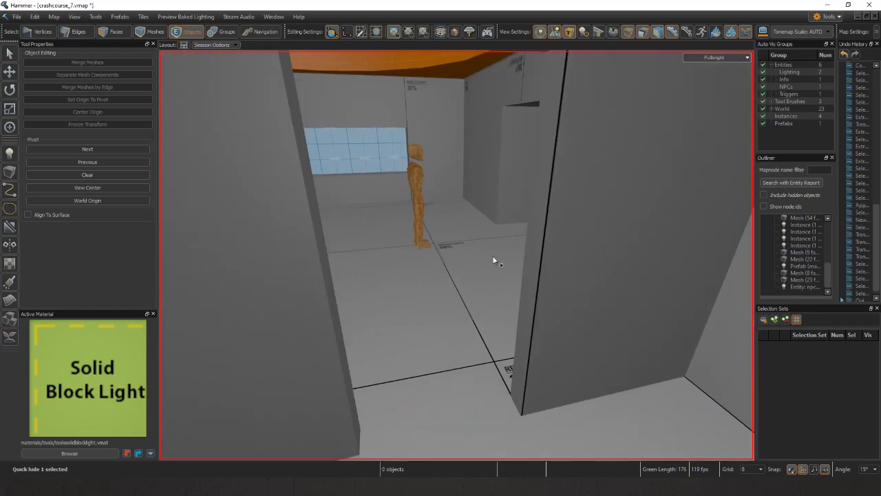
left_click(113, 31)
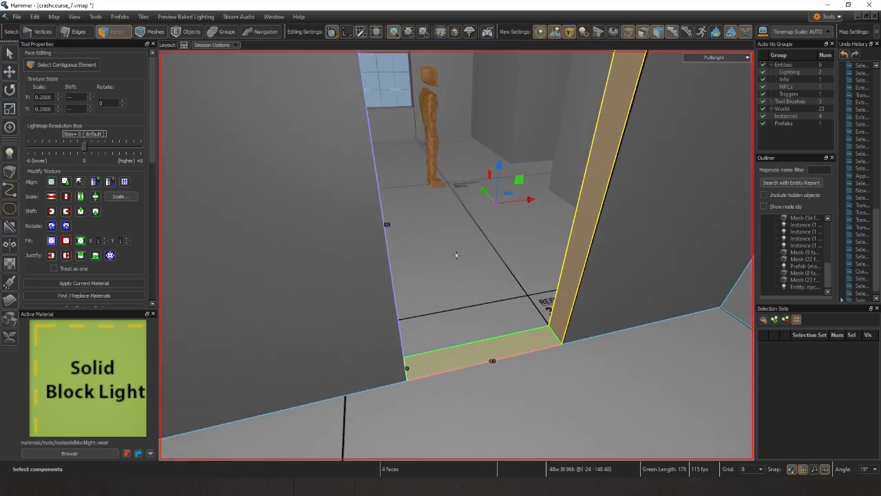
left_click(82, 284)
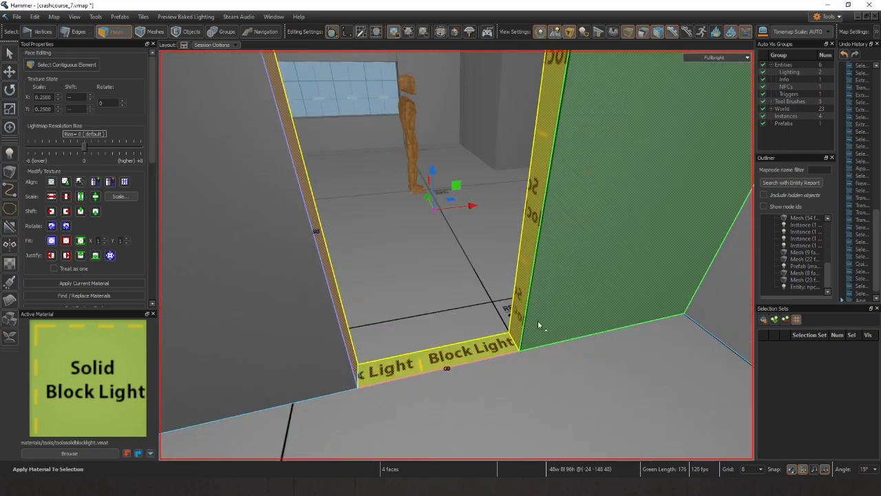
mouse_move(531, 341)
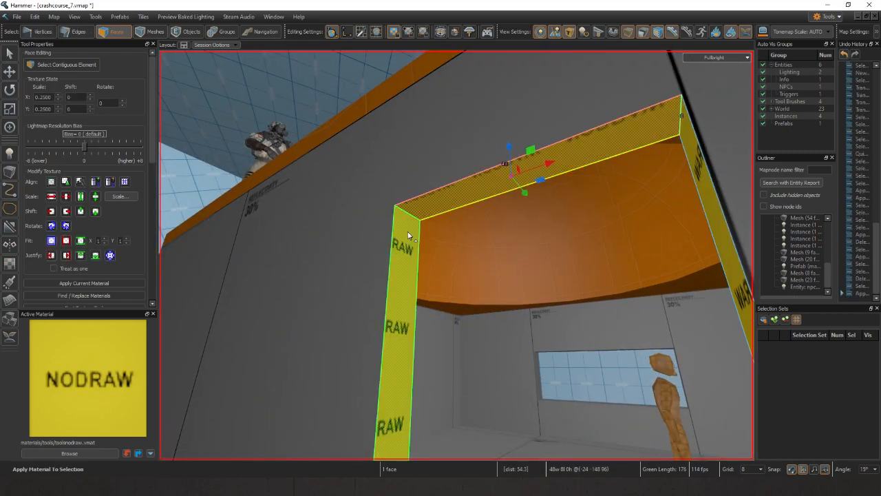
Step: Apply toolsnodraw to the doorway's frame faces
left_click(191, 32)
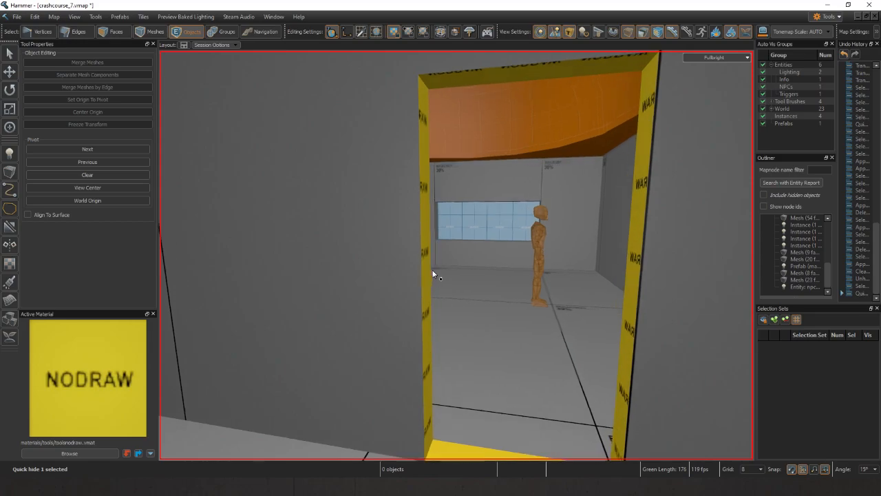
left_click(113, 32)
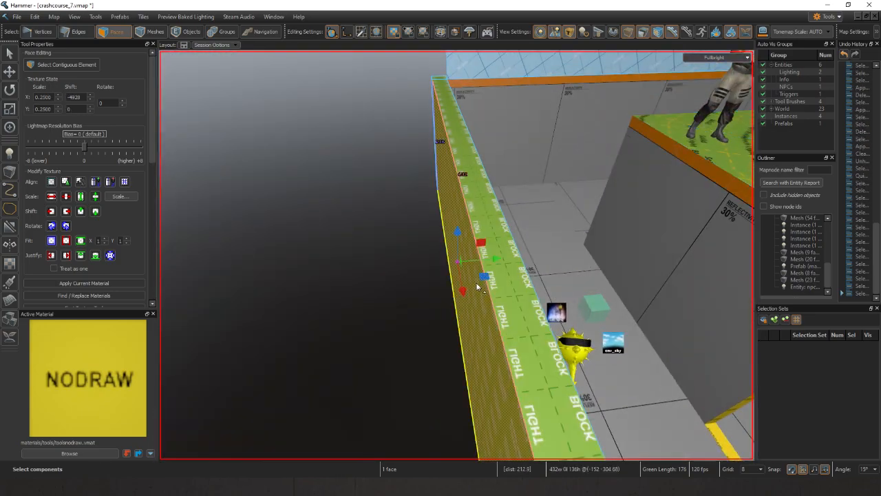
left_click_drag(481, 275, 454, 254)
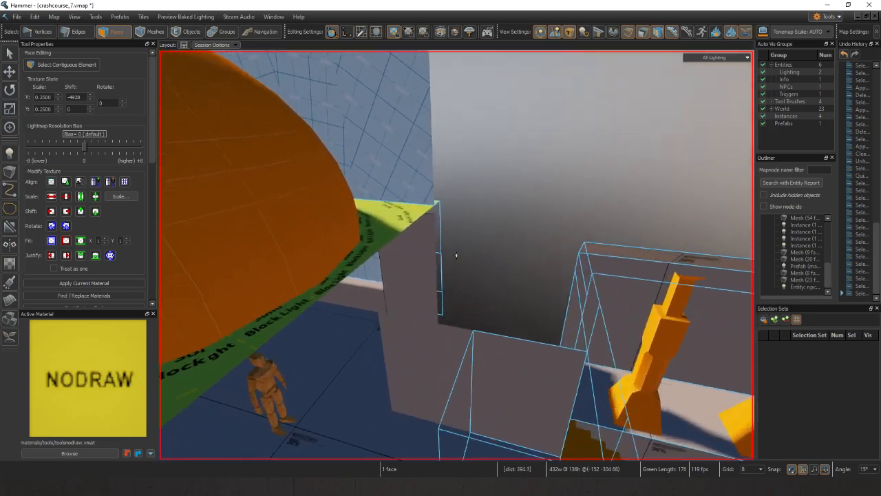
left_click(76, 32)
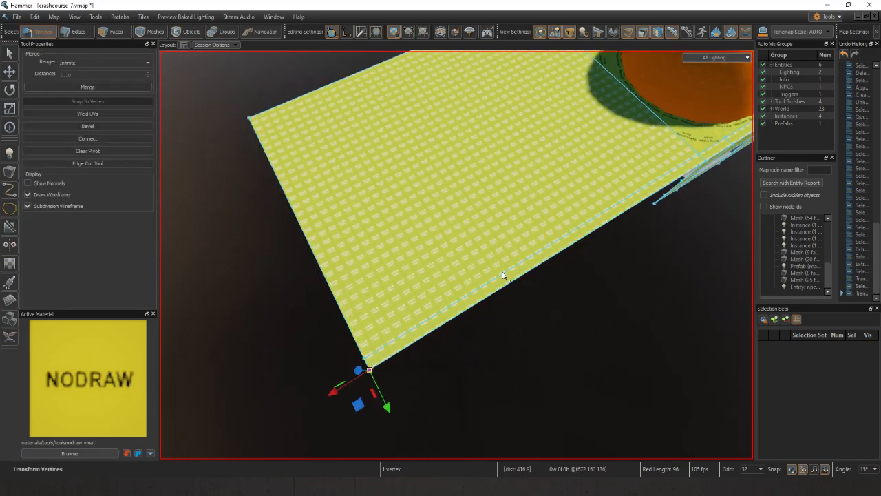
Step: Pull the Block Light floor's corner and outer edge outward so the slab spreads well beyond the walls
left_click(77, 32)
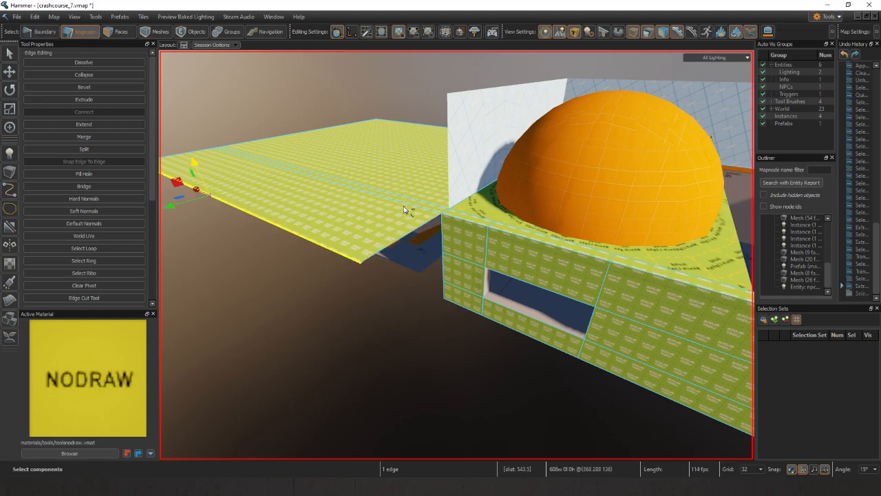
left_click(83, 99)
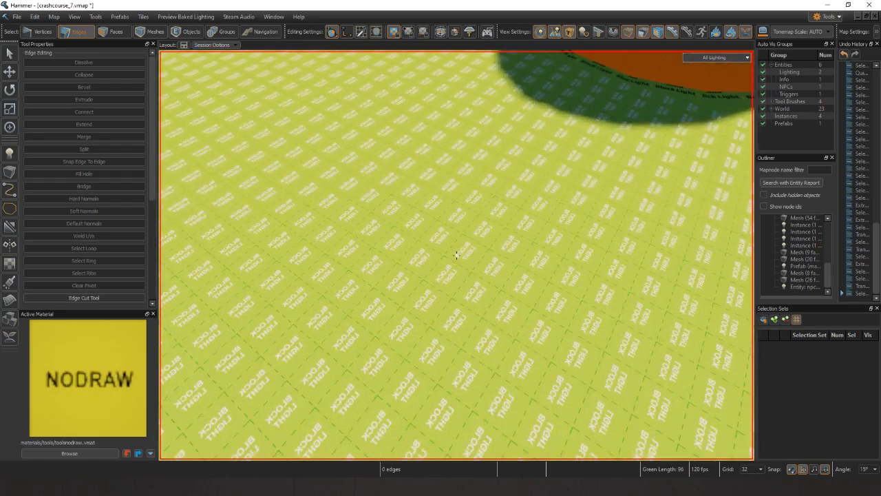
left_click_drag(457, 257, 274, 288)
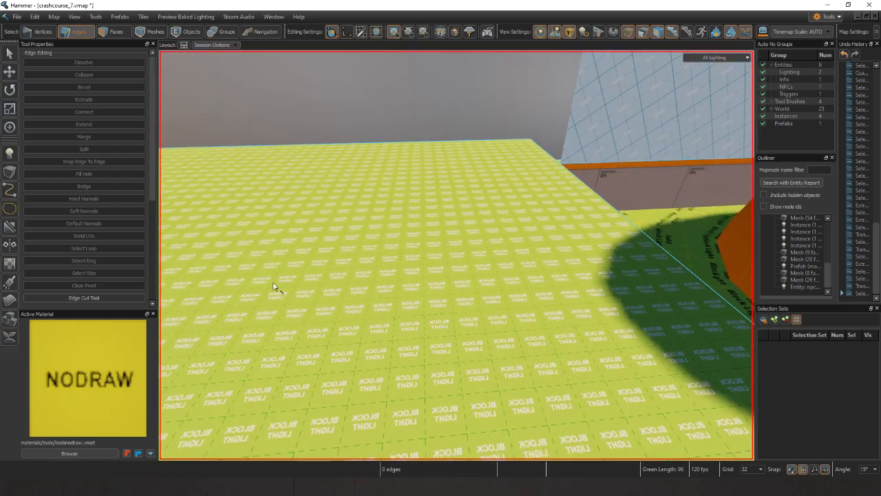
left_click(109, 32)
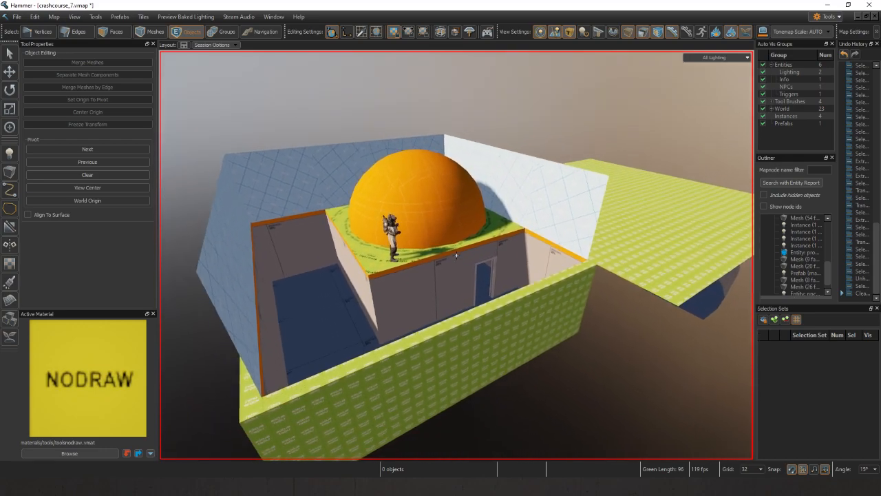
left_click_drag(455, 255, 530, 282)
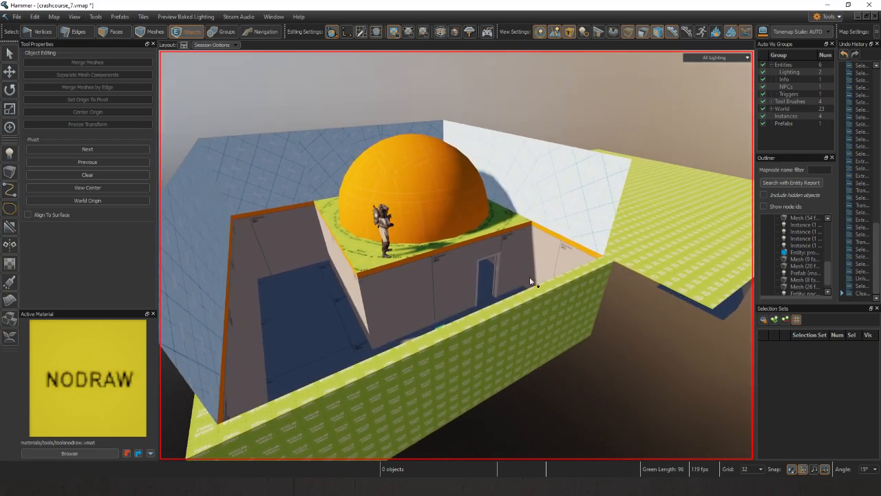